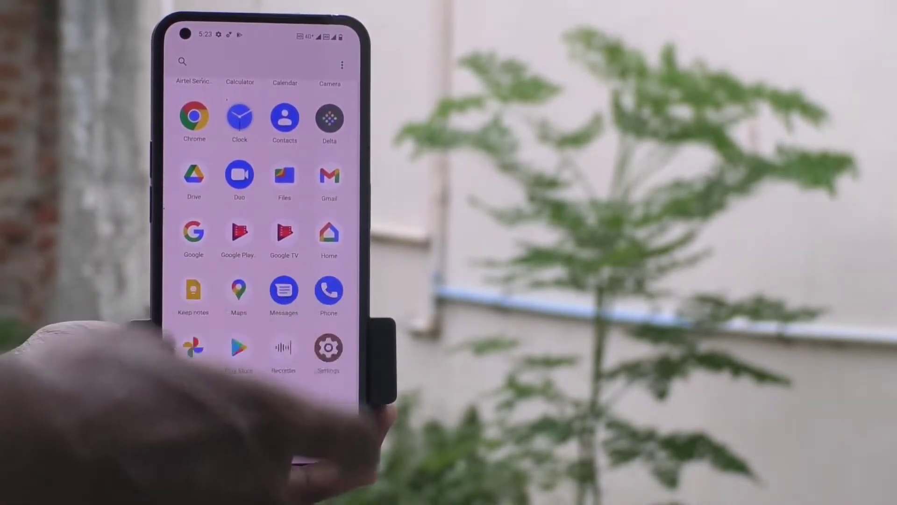
Step: Open Settings, go to Accessibility, and scroll down to the interaction controls
left_click(329, 347)
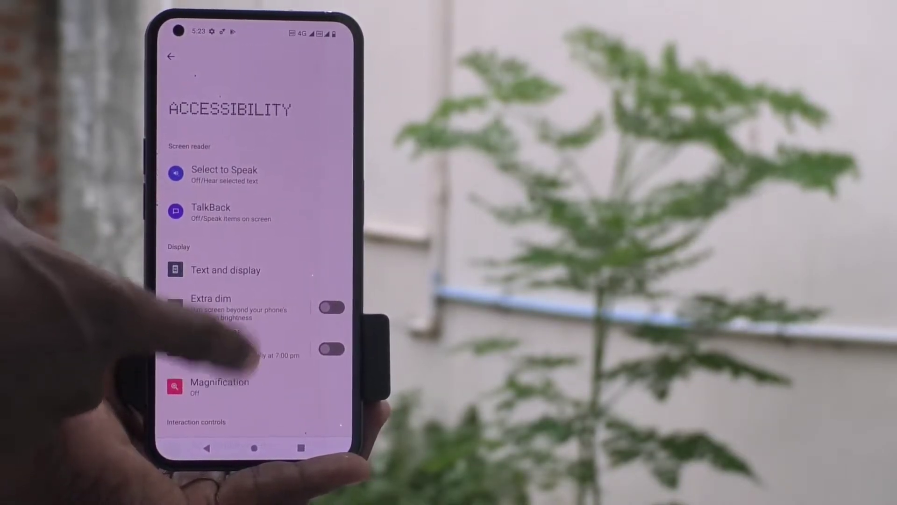
scroll("down", 3)
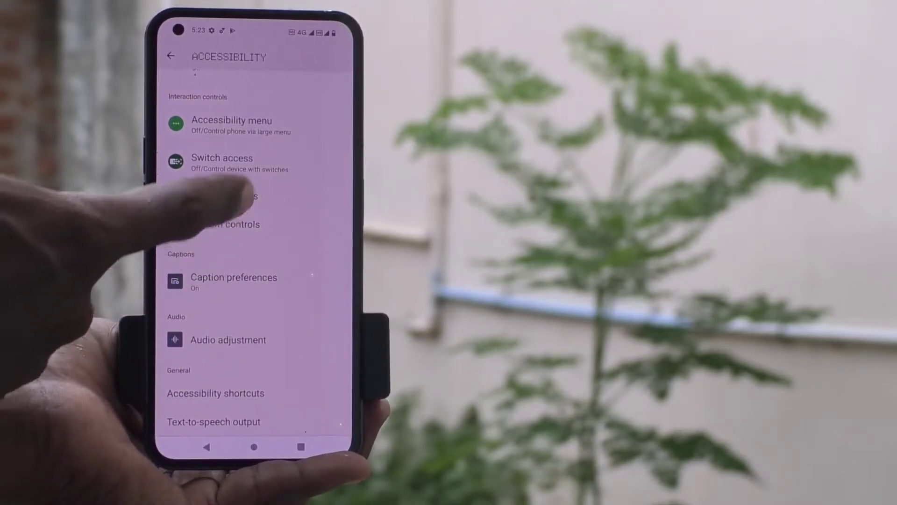
Step: Turn on the Accessibility menu shortcut, allow full device control, and dismiss the button explanation
left_click(232, 125)
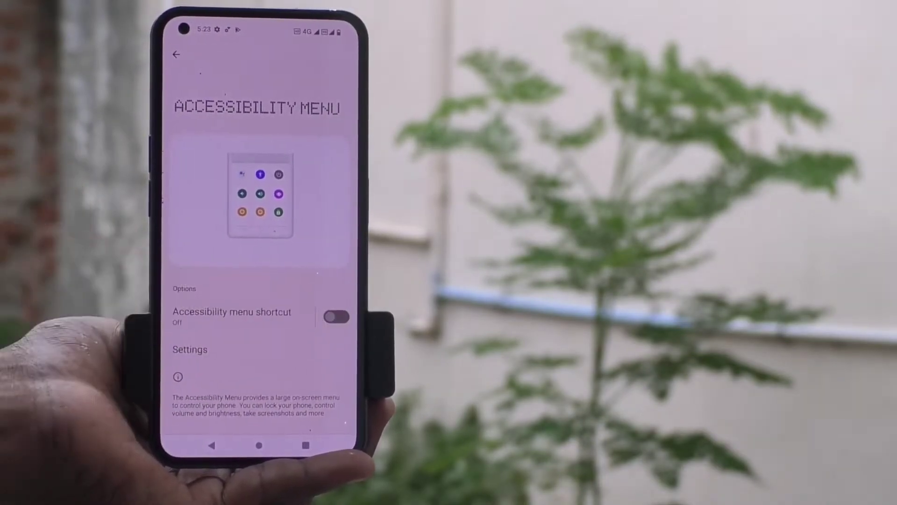
left_click(339, 318)
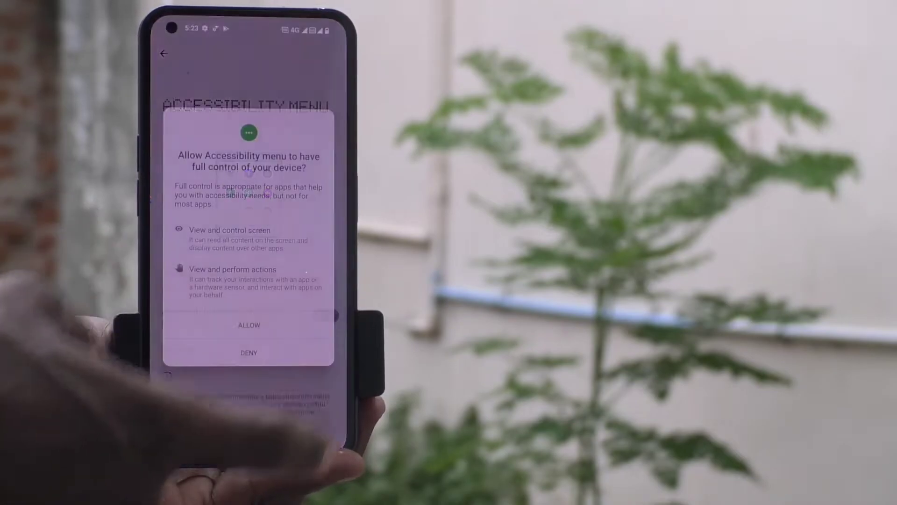
left_click(248, 324)
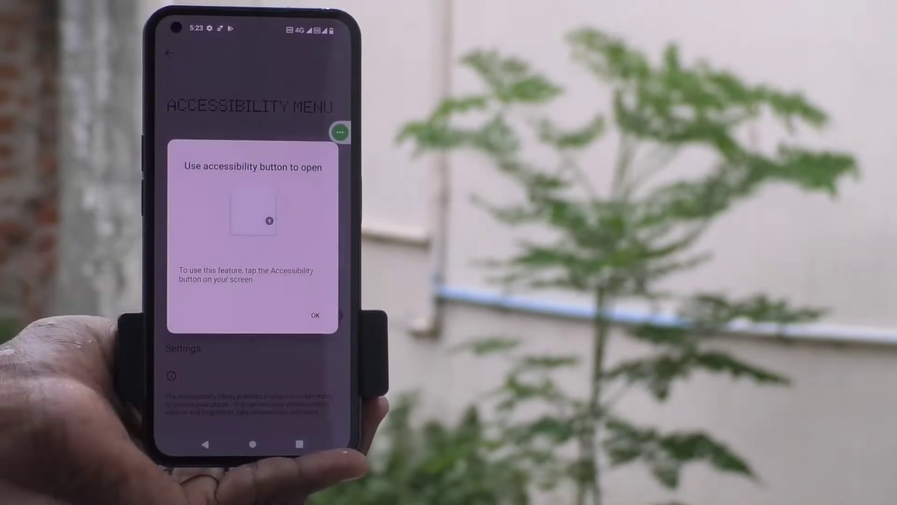
left_click(316, 315)
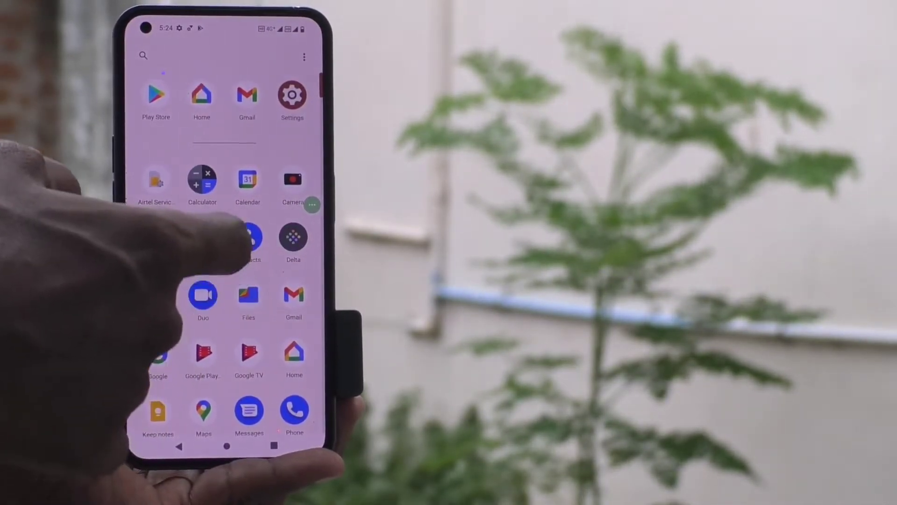
Step: Open Chrome and type 'facultyon' into the address bar
scroll("down", 3)
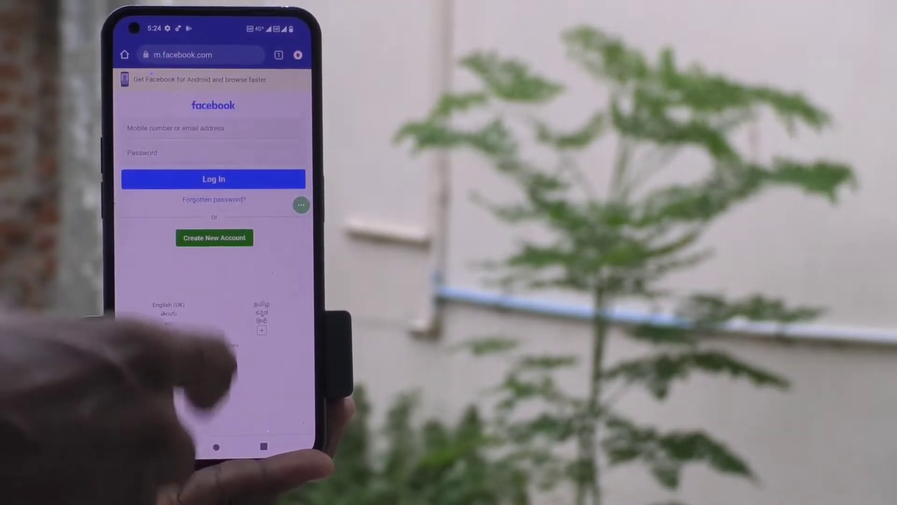
left_click(200, 55)
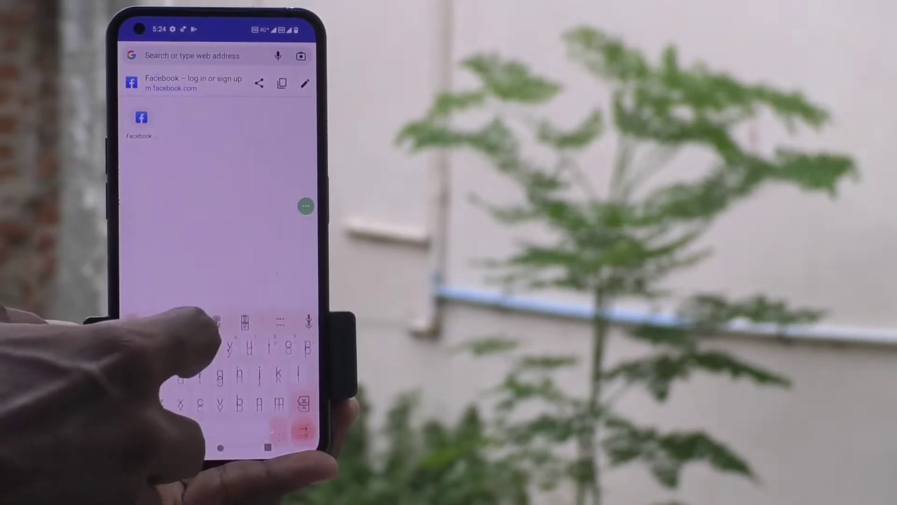
type("facultyon")
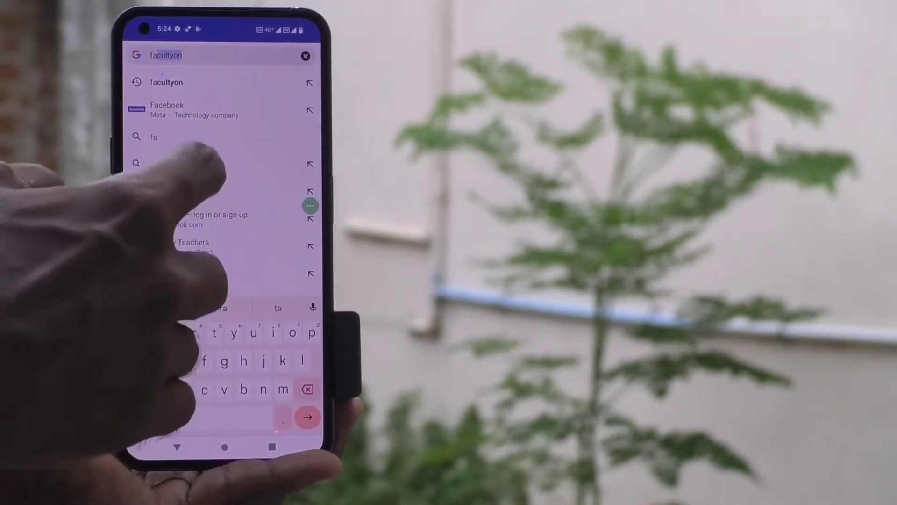